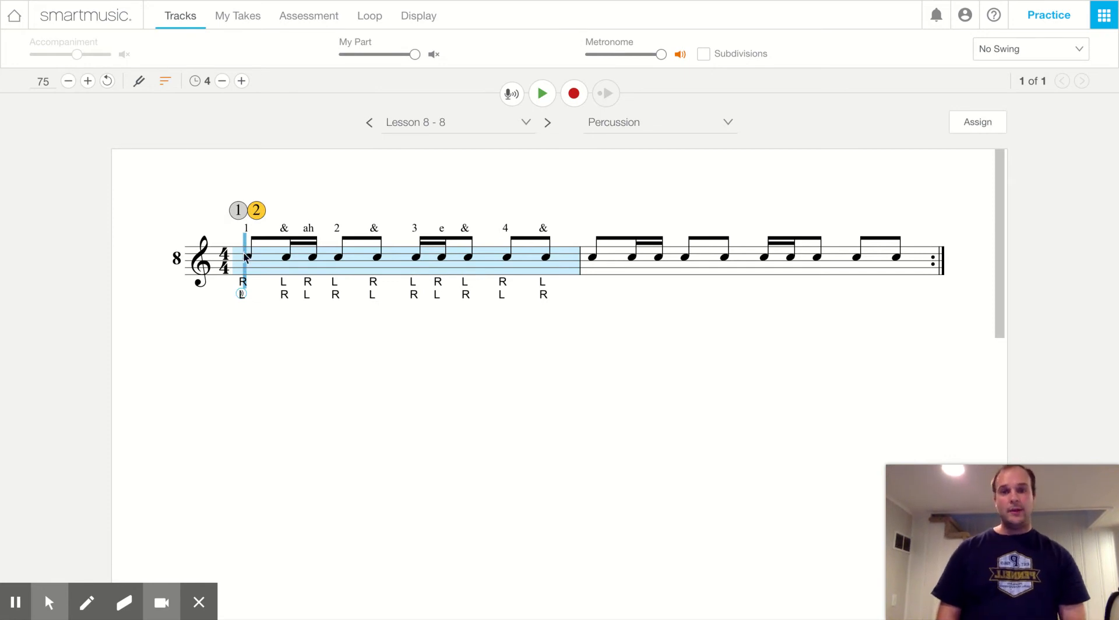
mouse_move(42, 81)
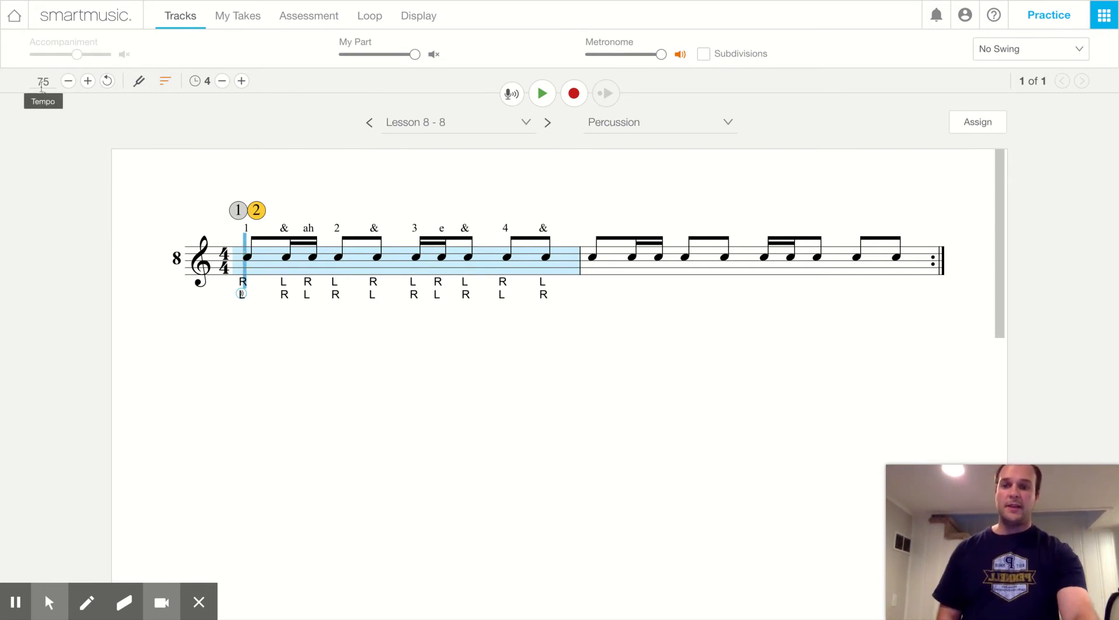
mouse_move(217, 241)
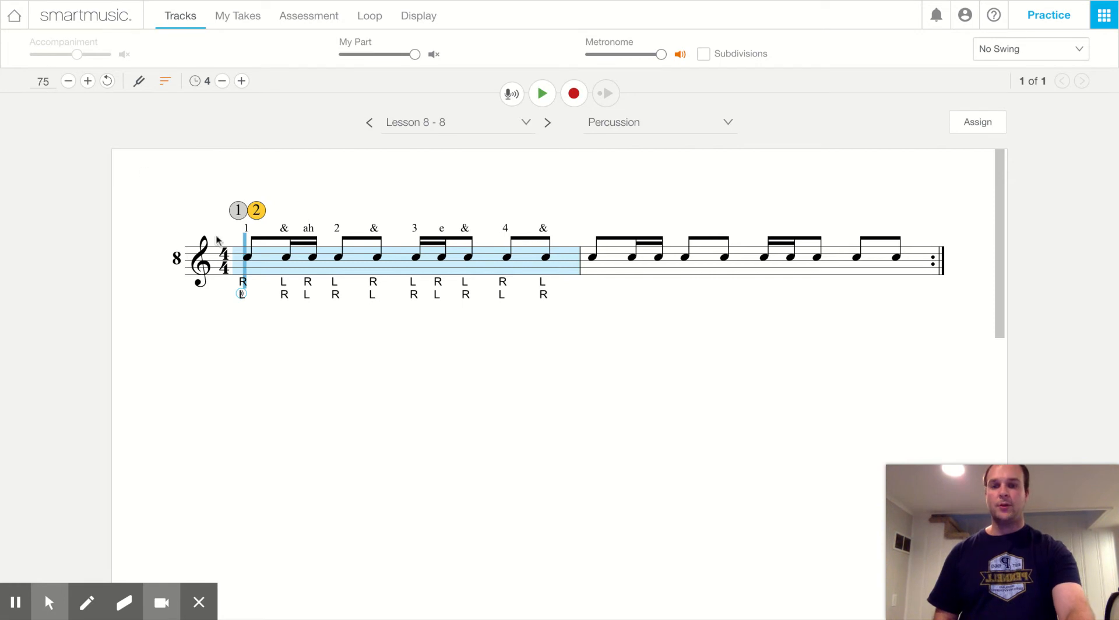
mouse_move(481, 200)
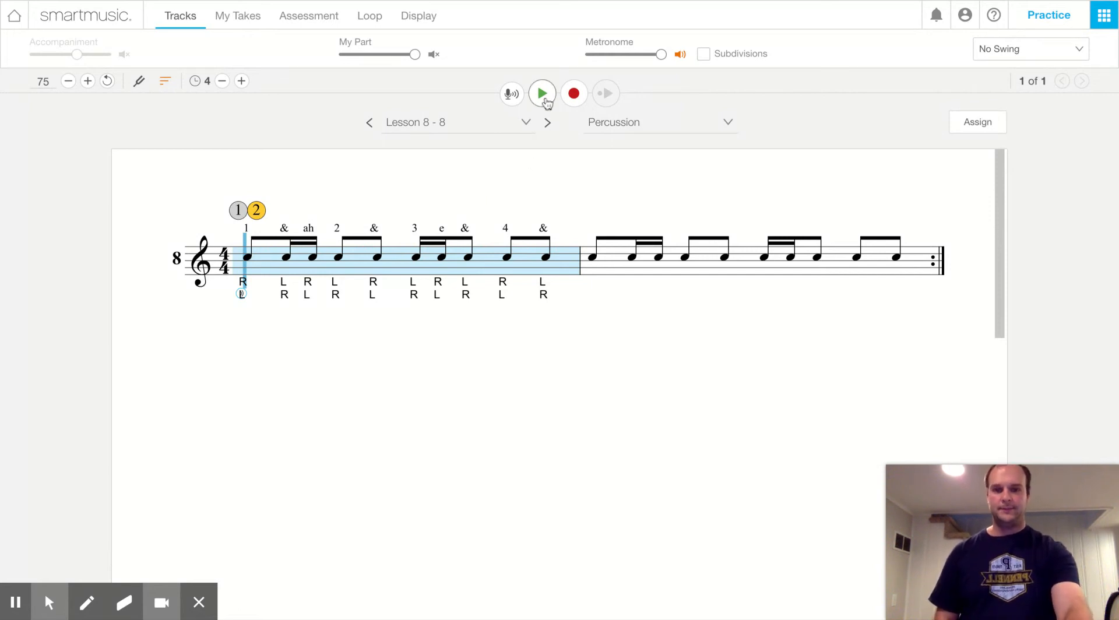
Step: Play the Lesson 8-8 rhythm exercise through at tempo 75, then stop and return to measure one
left_click(541, 94)
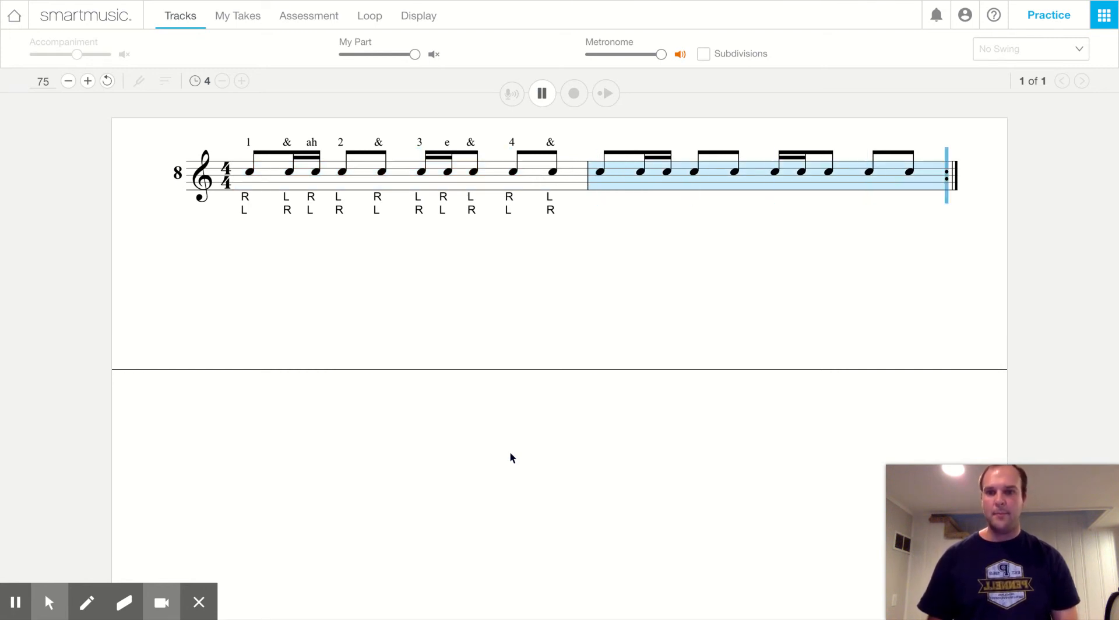
left_click(541, 92)
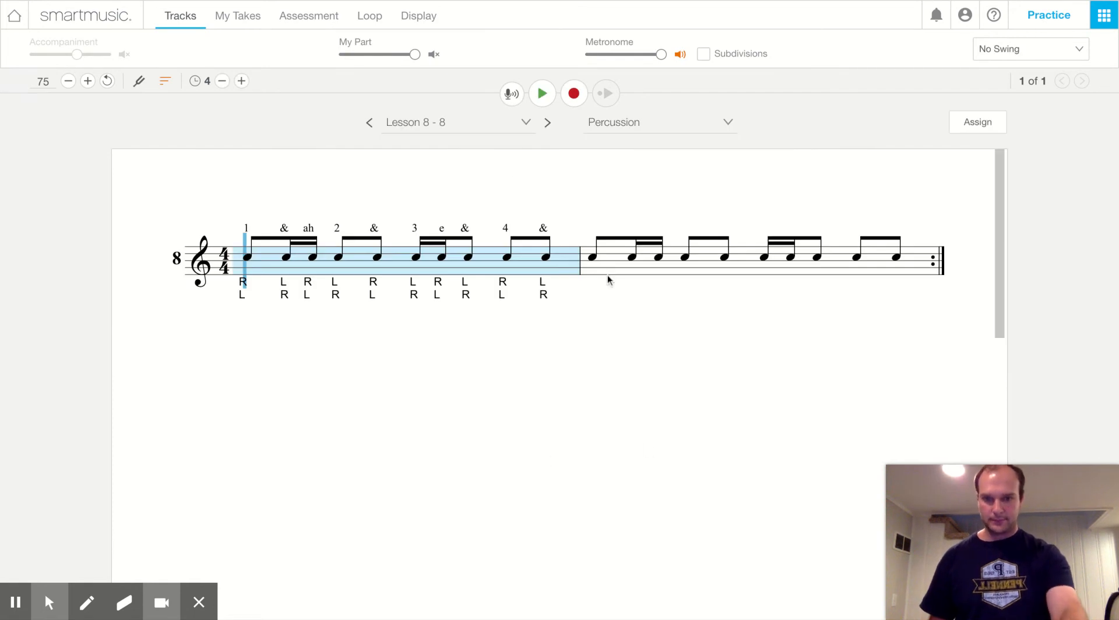
Step: Replay Lesson 8-8 into the second measure, then stop back at measure one
left_click(541, 92)
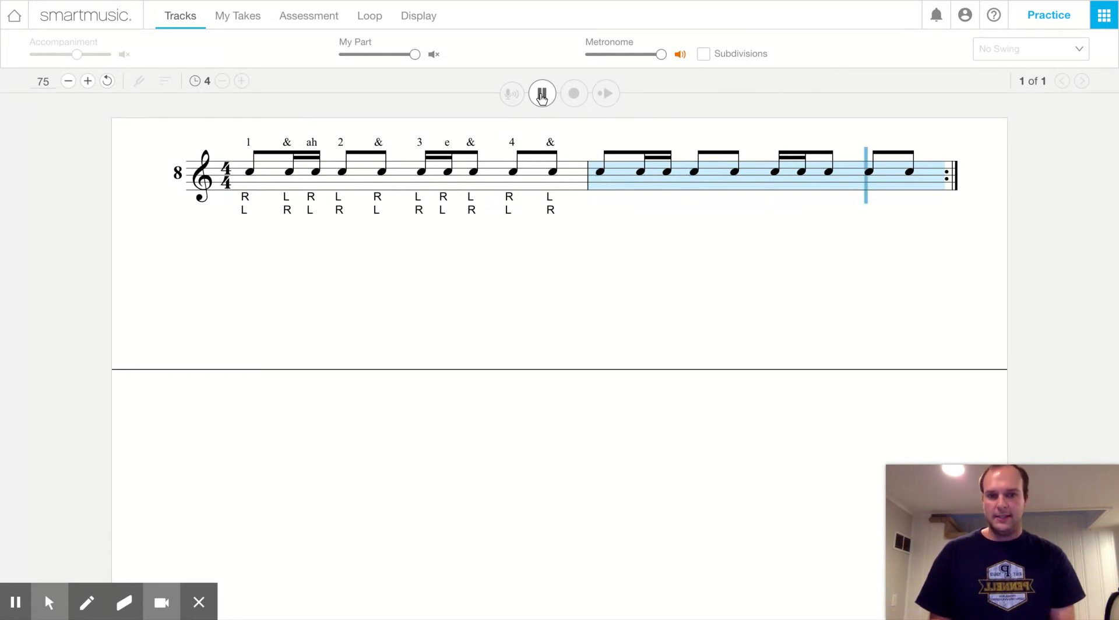
left_click(542, 94)
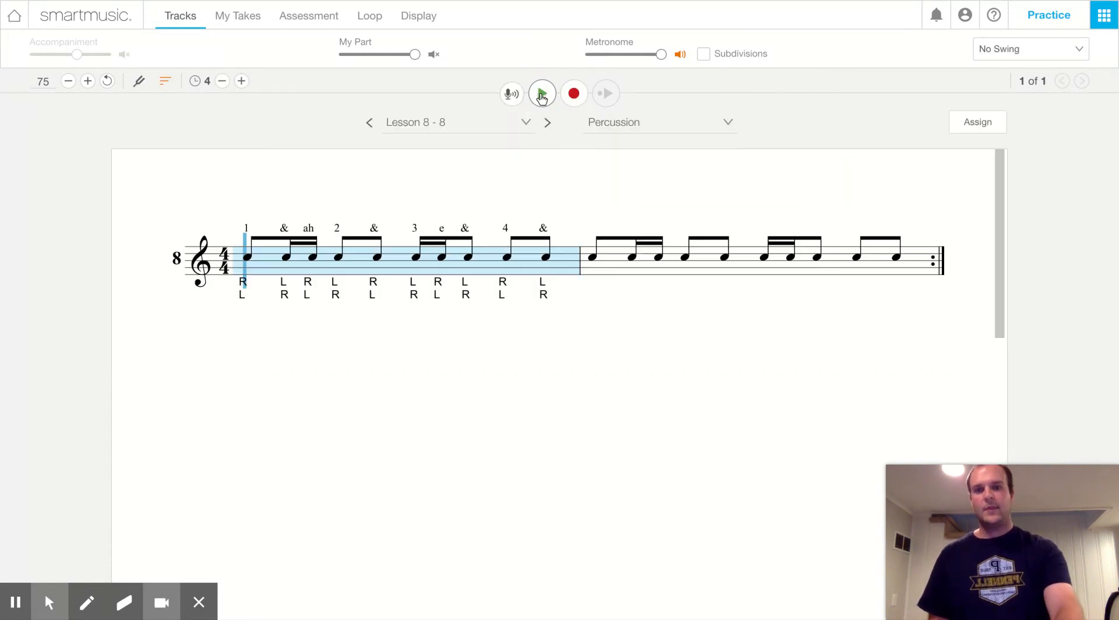
Step: Keep the tempo at 75 and start Lesson 8-8 playing with a four-beat count-off
left_click(542, 94)
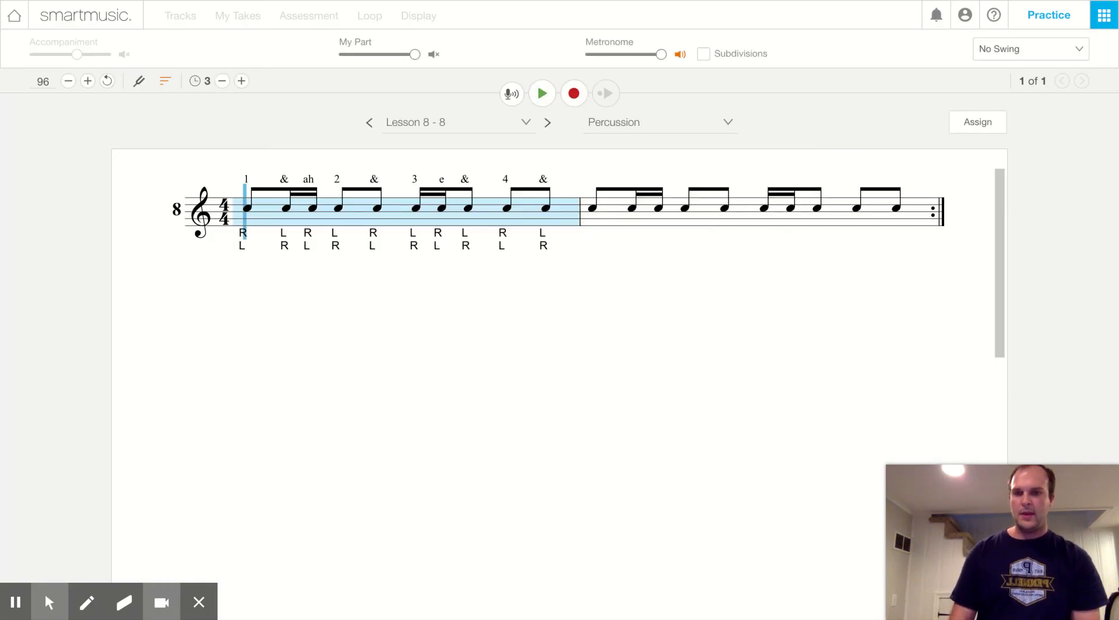
left_click(181, 15)
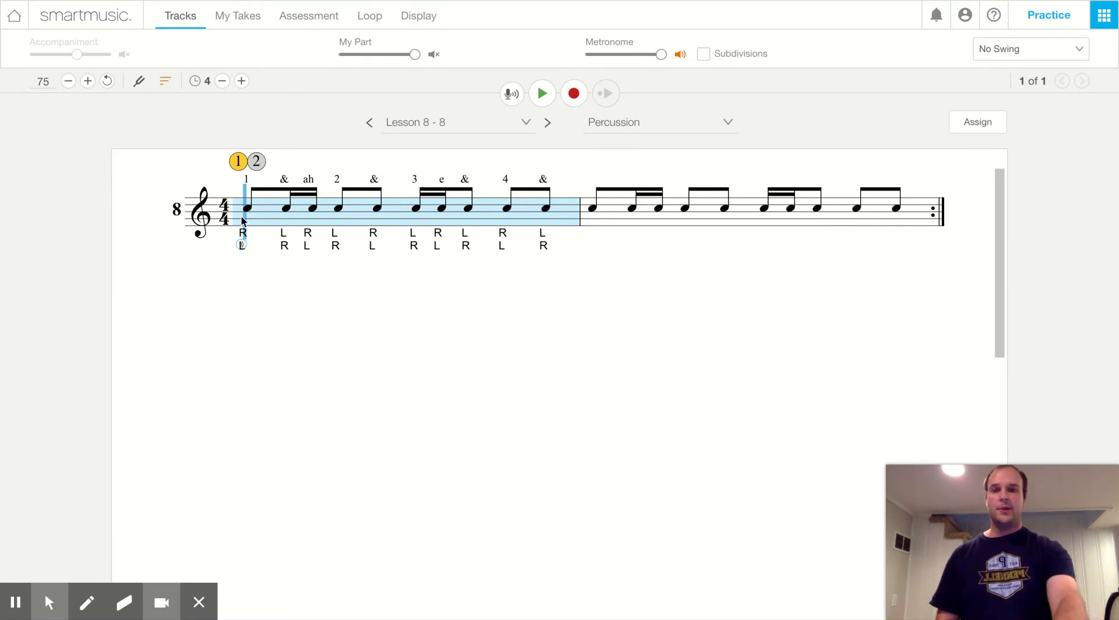
left_click(541, 92)
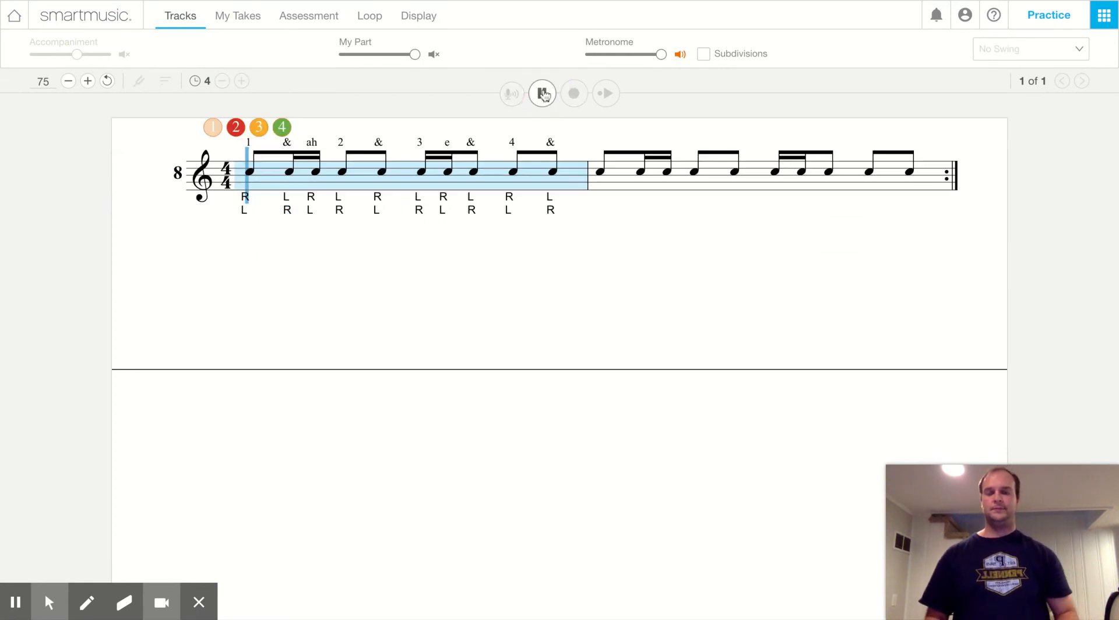